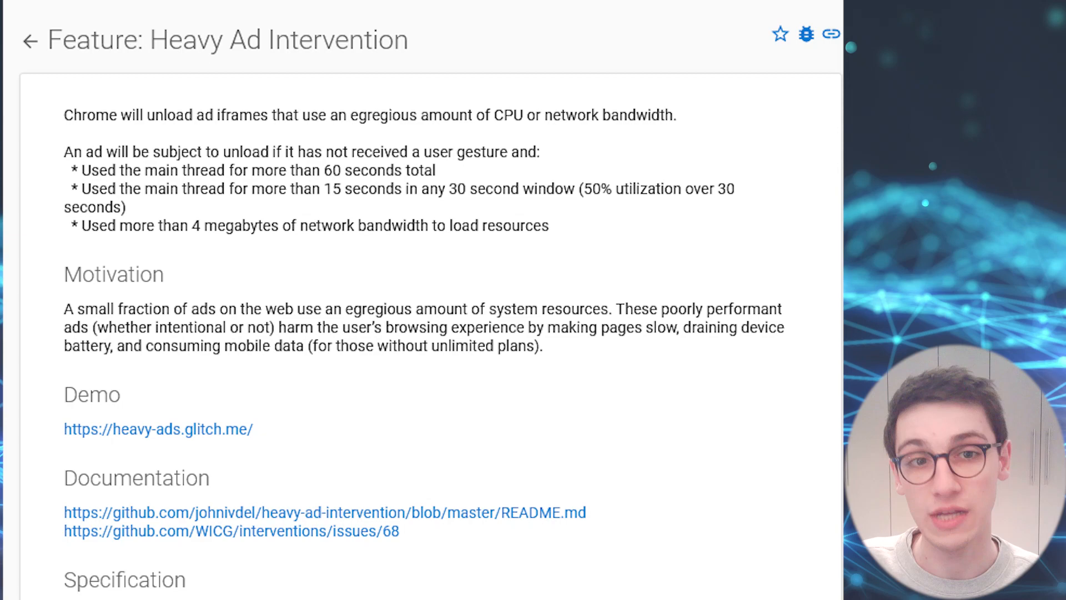
Scroll the Heavy Ad Intervention feature page down to its Estimated milestones section
scroll(down, 3)
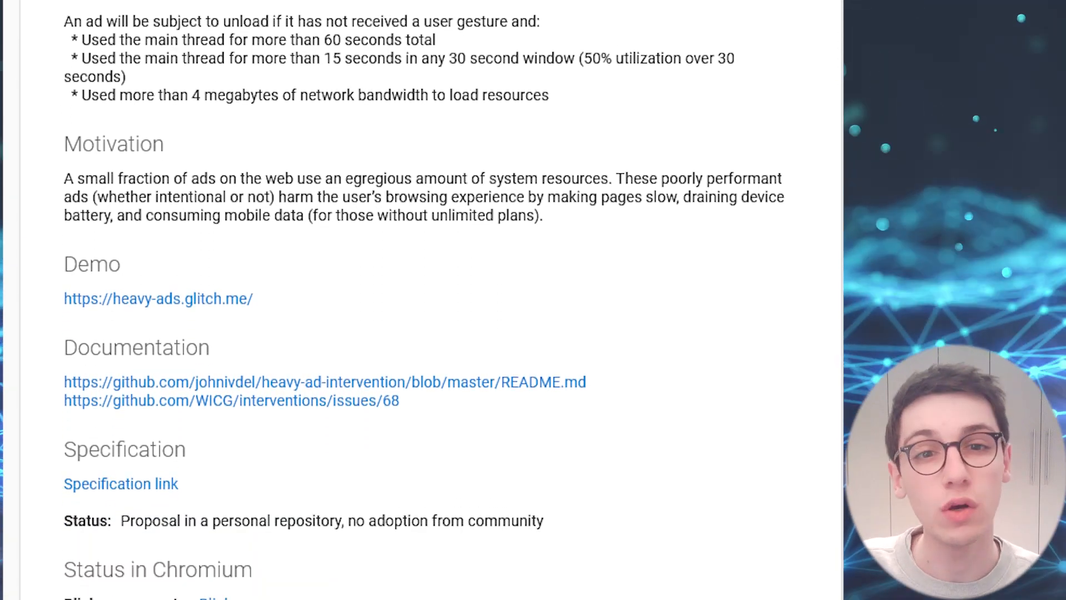
scroll(down, 3)
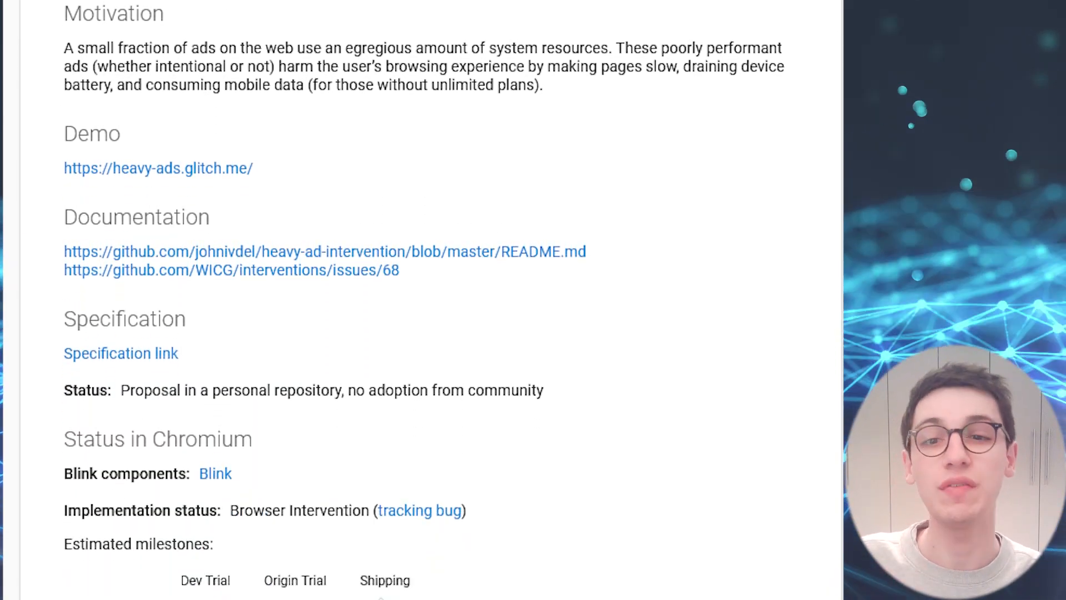
scroll(down, 3)
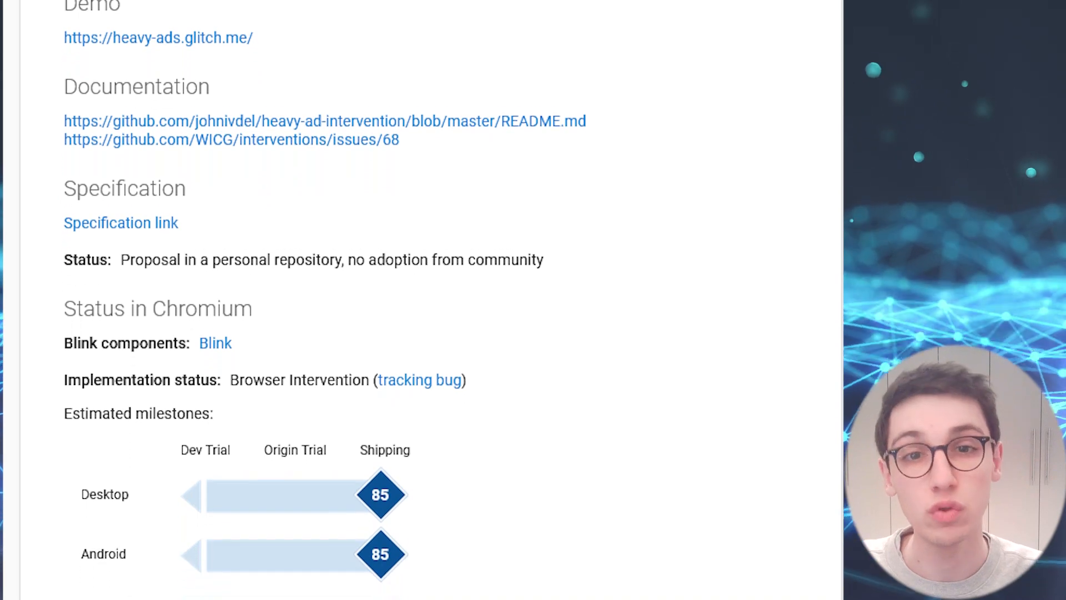
scroll(down, 3)
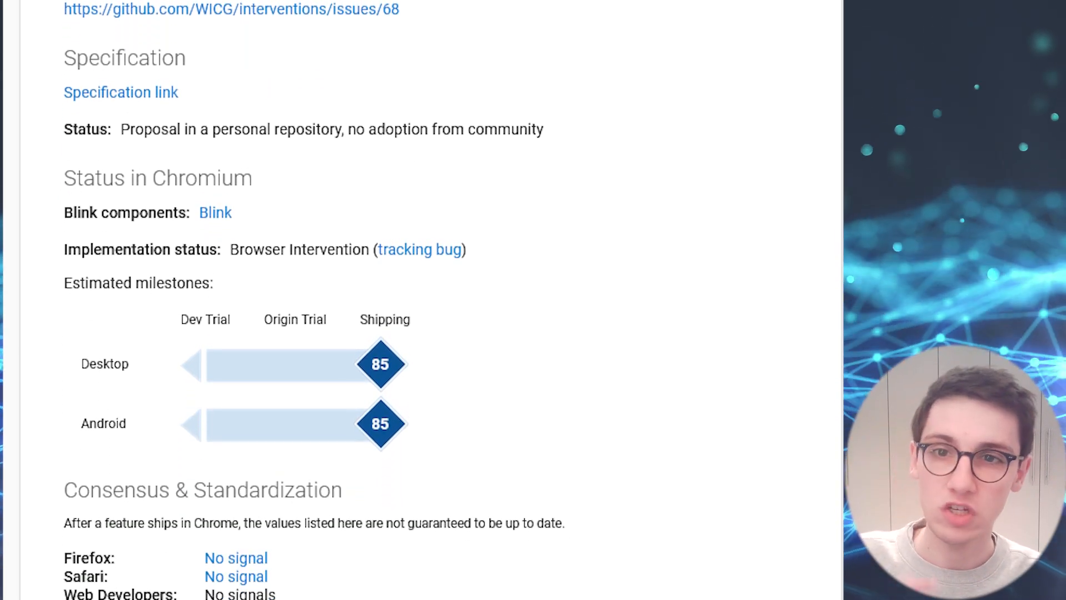
scroll(down, 3)
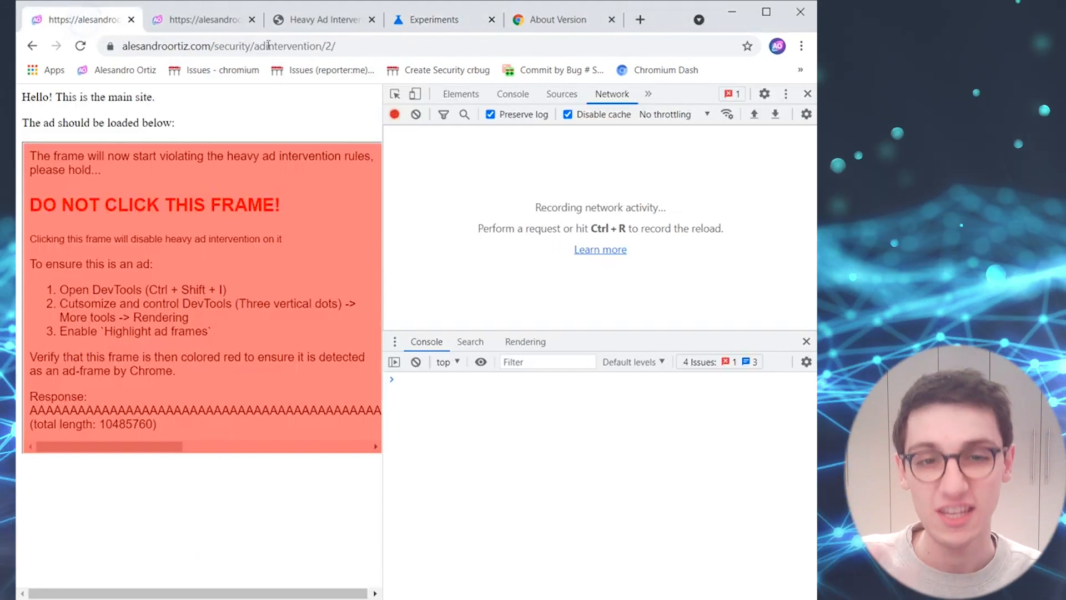
mouse_move(291, 45)
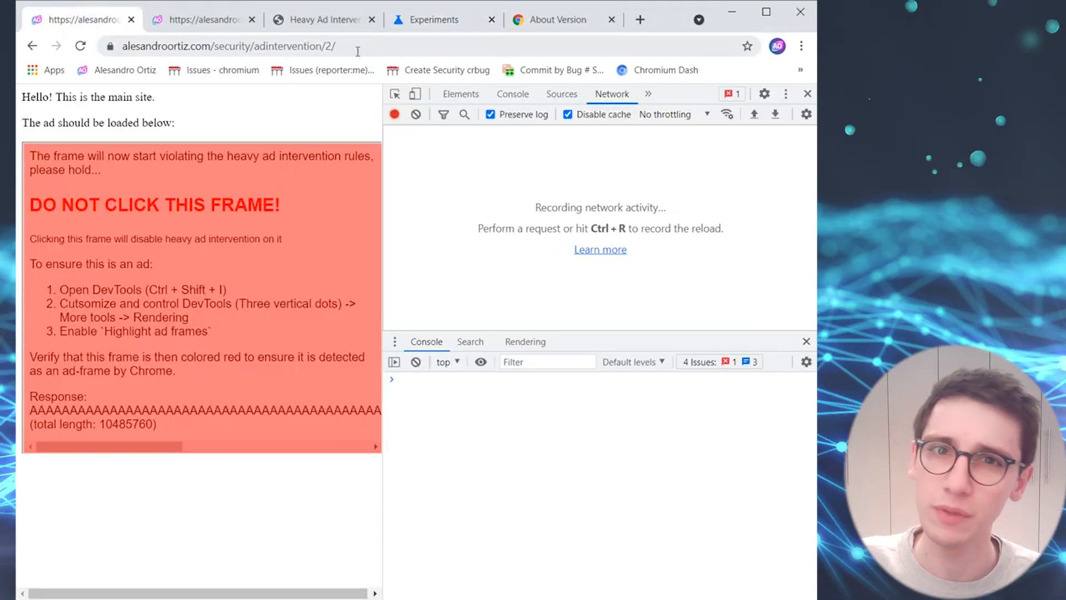
Reload the heavy-ad test page so the console reports the ad removed for exceeding its network limit
click(228, 46)
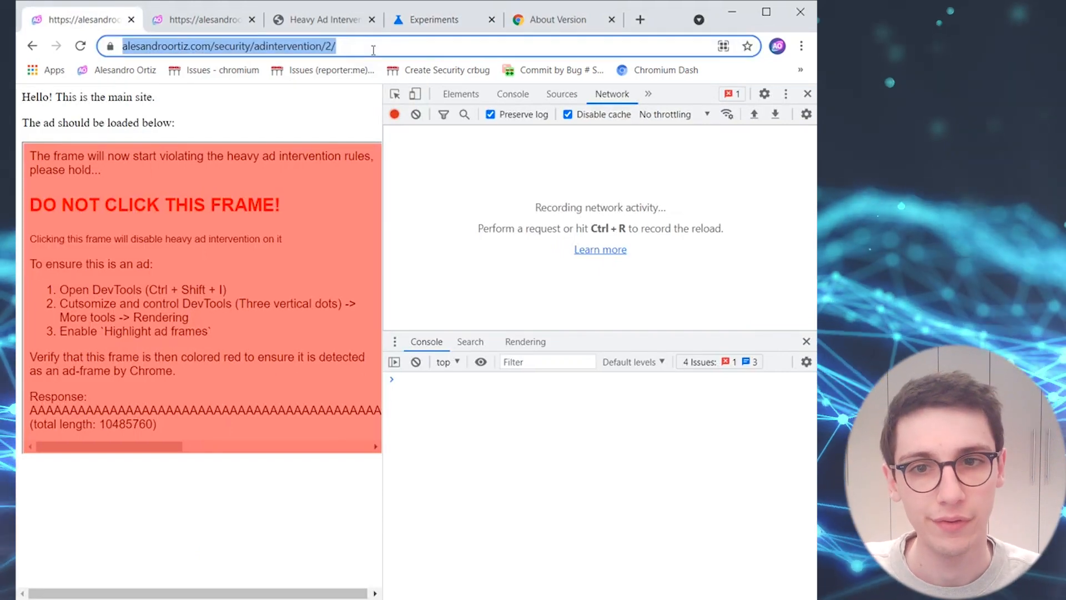
key(Ctrl+r)
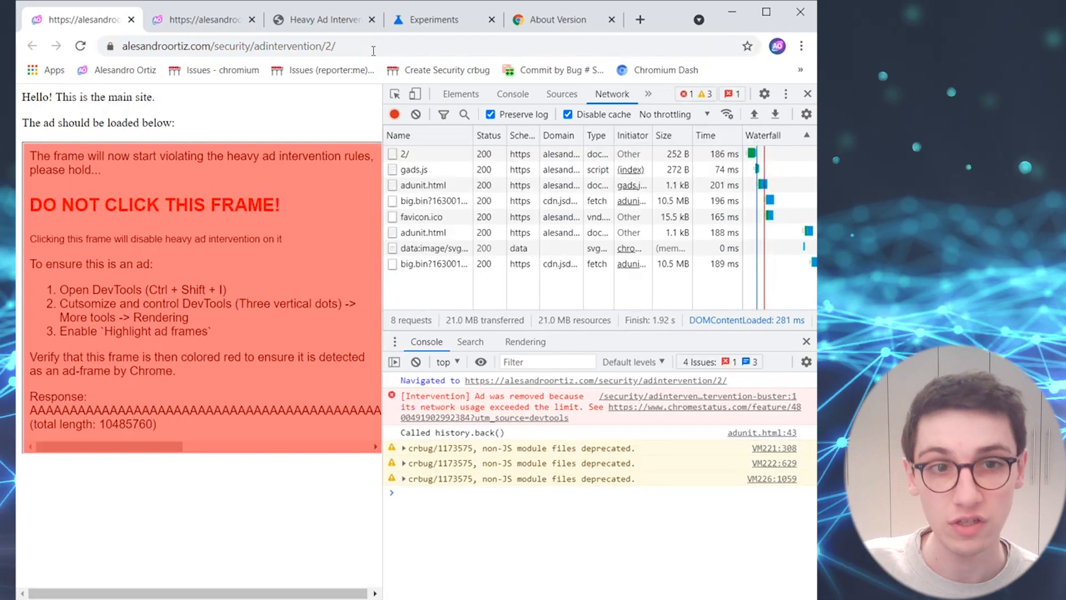
mouse_move(317, 159)
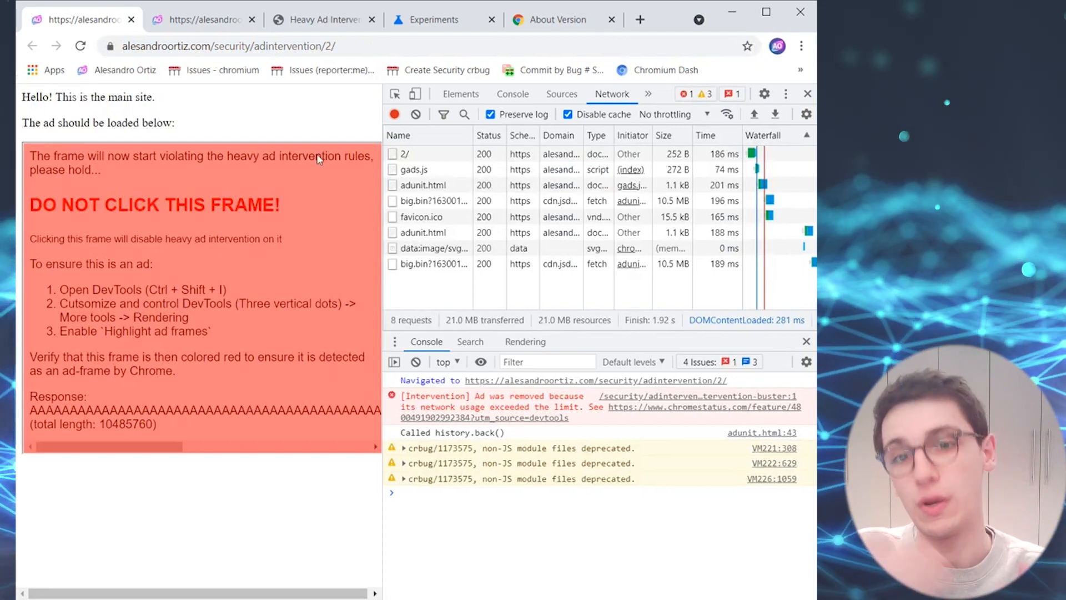
mouse_move(237, 296)
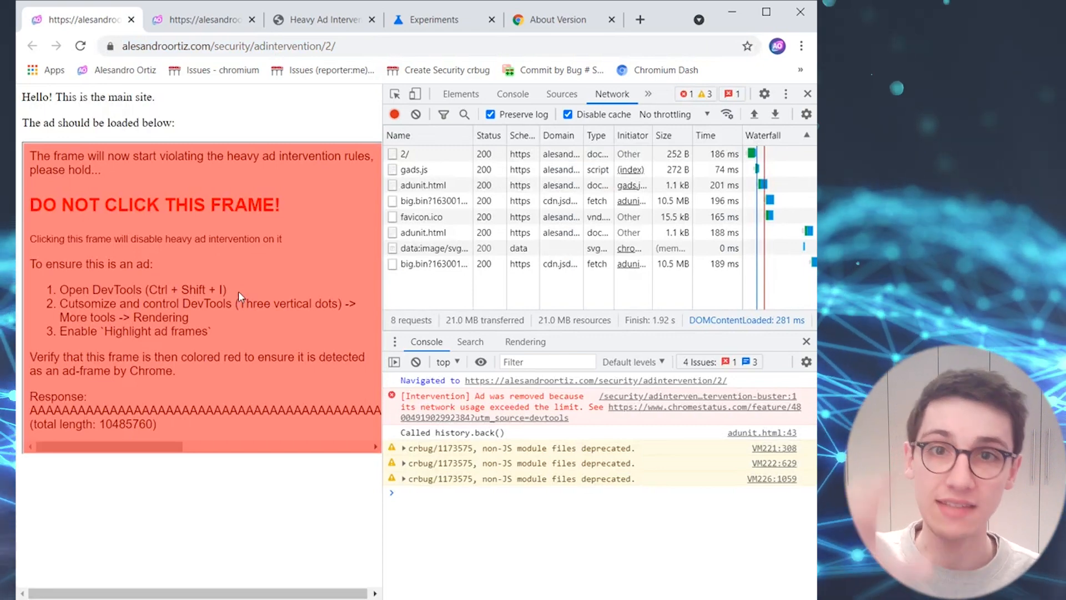
mouse_move(173, 398)
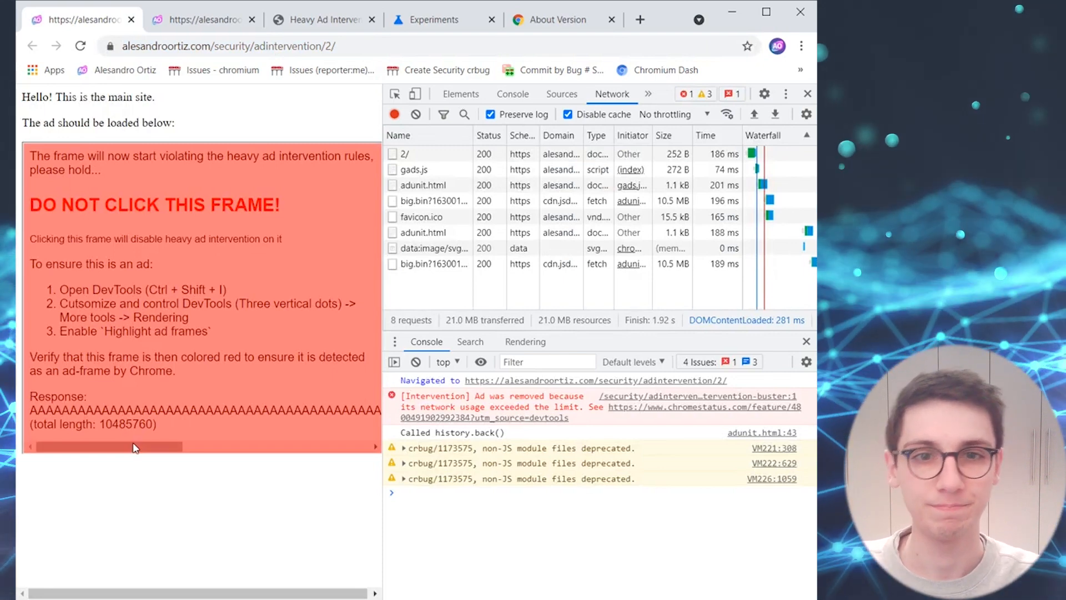
mouse_move(153, 444)
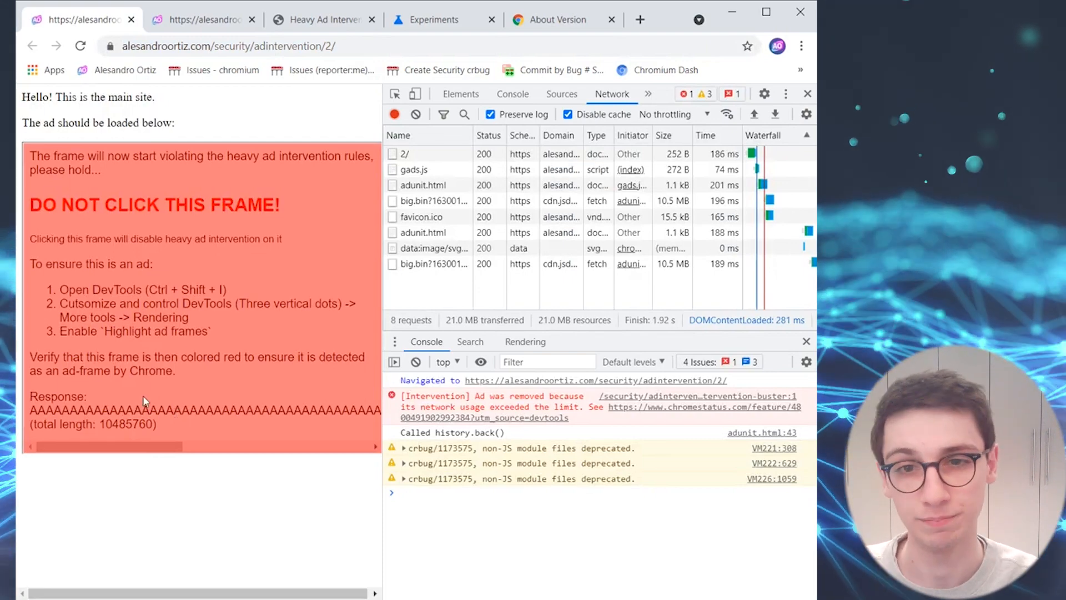
click(80, 46)
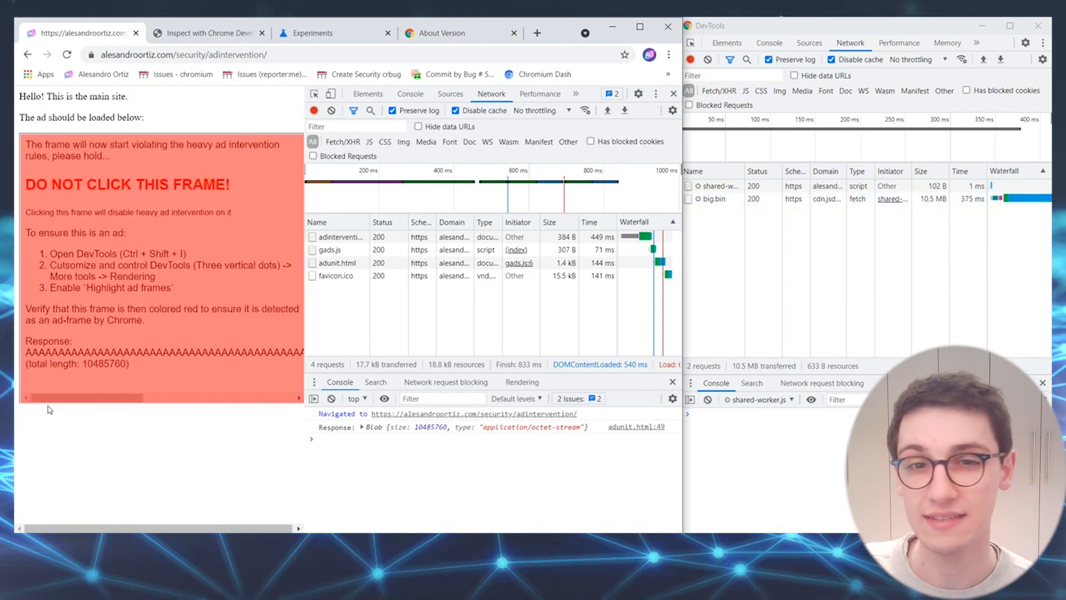
mouse_move(114, 416)
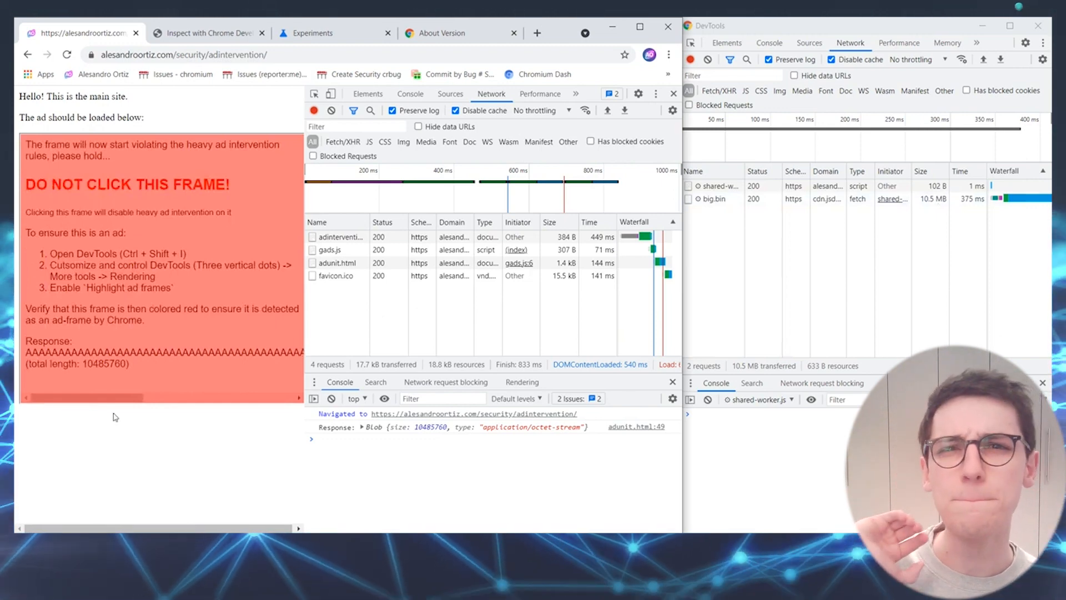